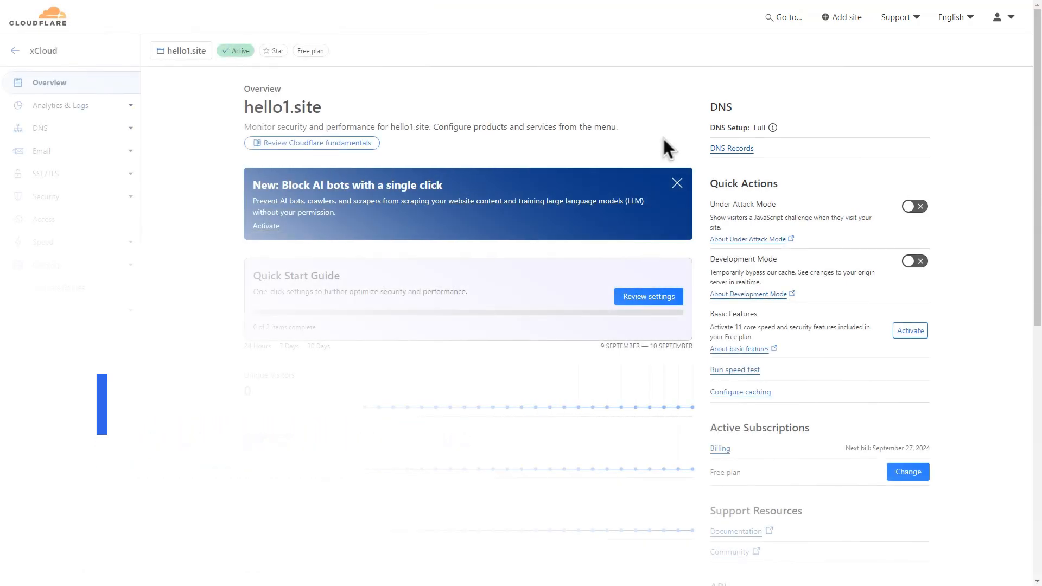
Go to My Profile's API Tokens page from the user menu
left_click(997, 17)
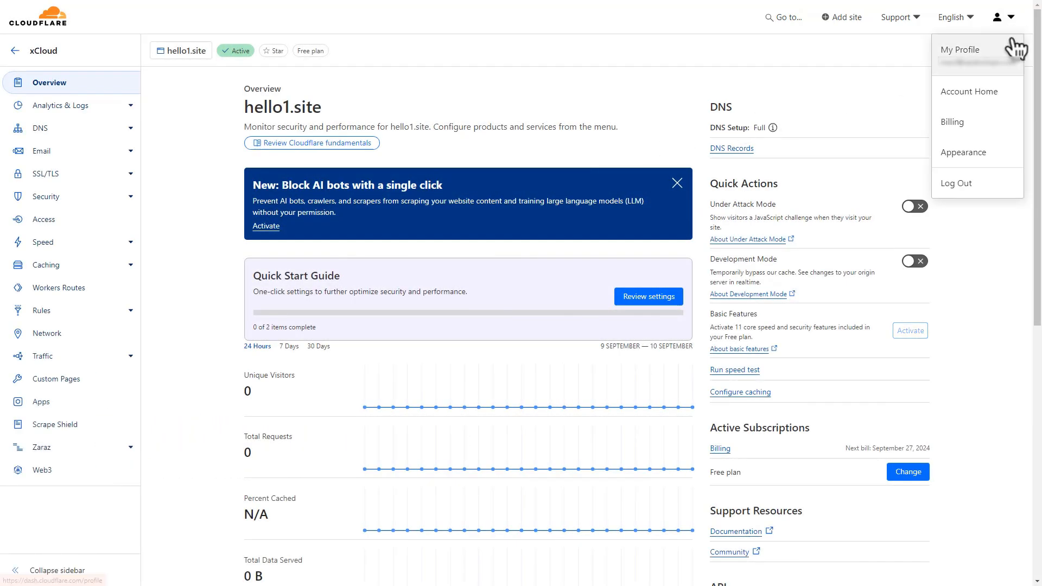
left_click(959, 49)
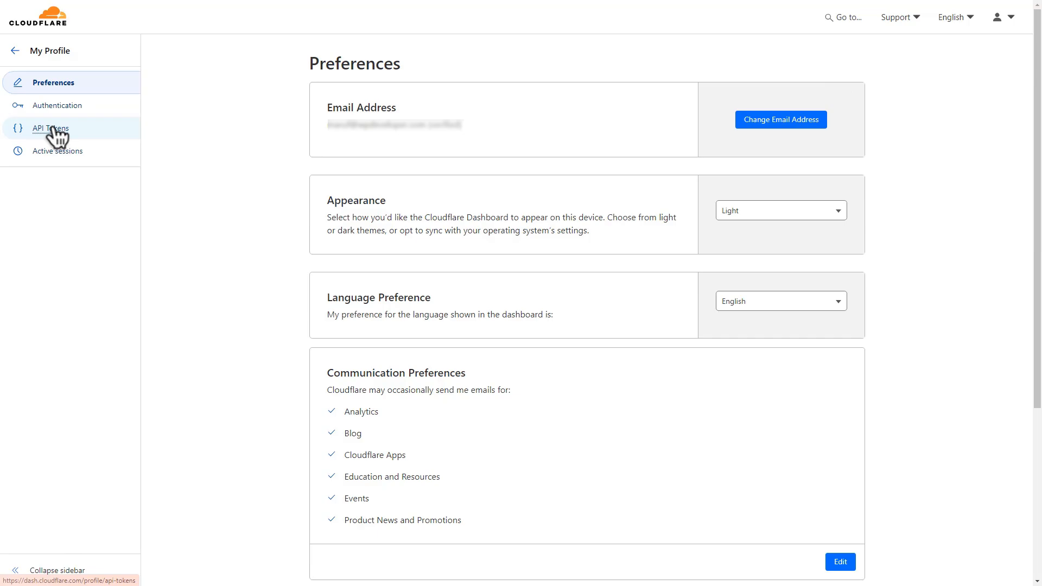
left_click(50, 128)
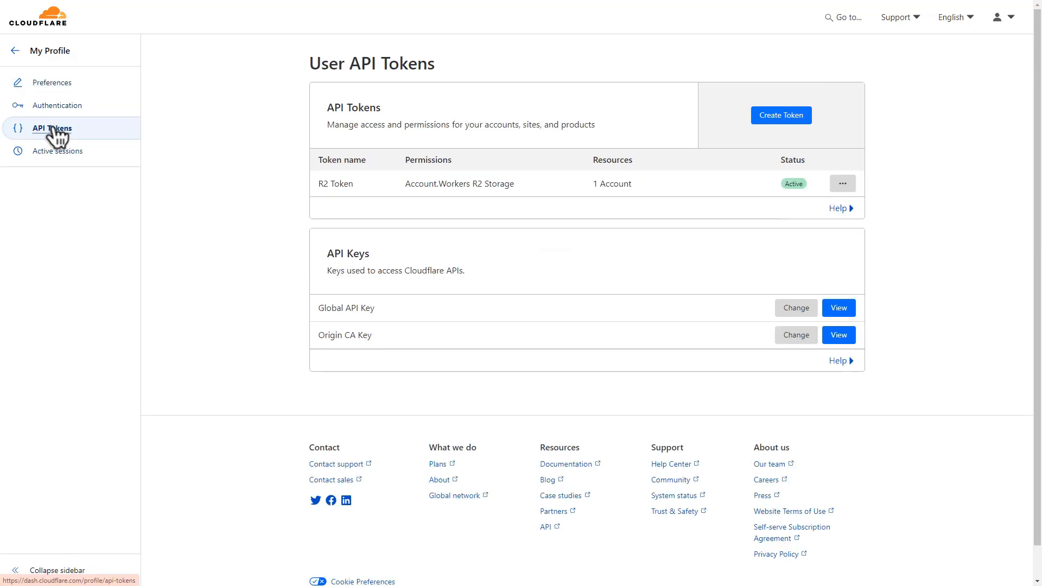
mouse_move(781, 115)
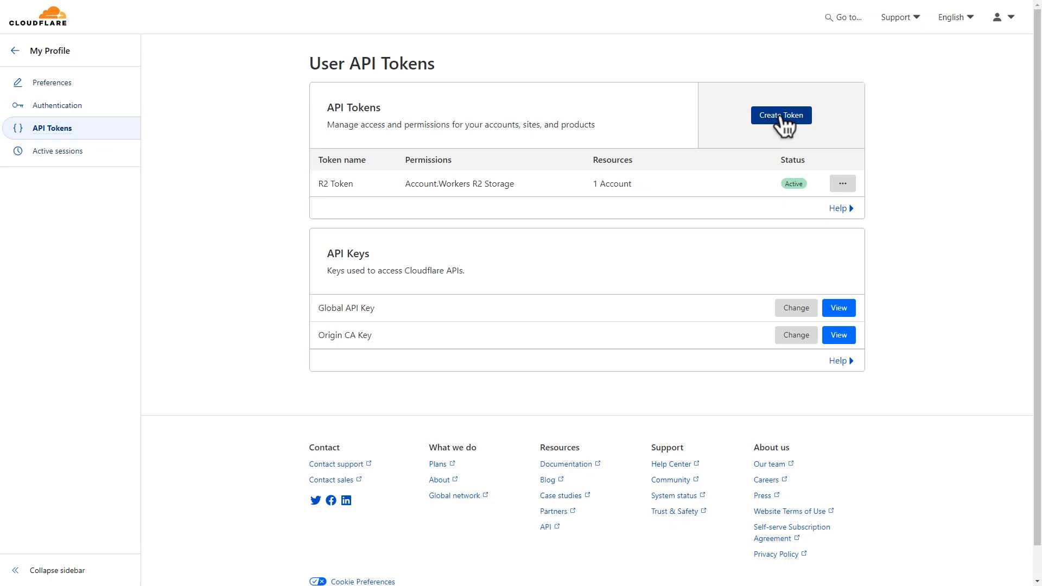
Create an Edit zone DNS token covering all zones and copy it
left_click(781, 115)
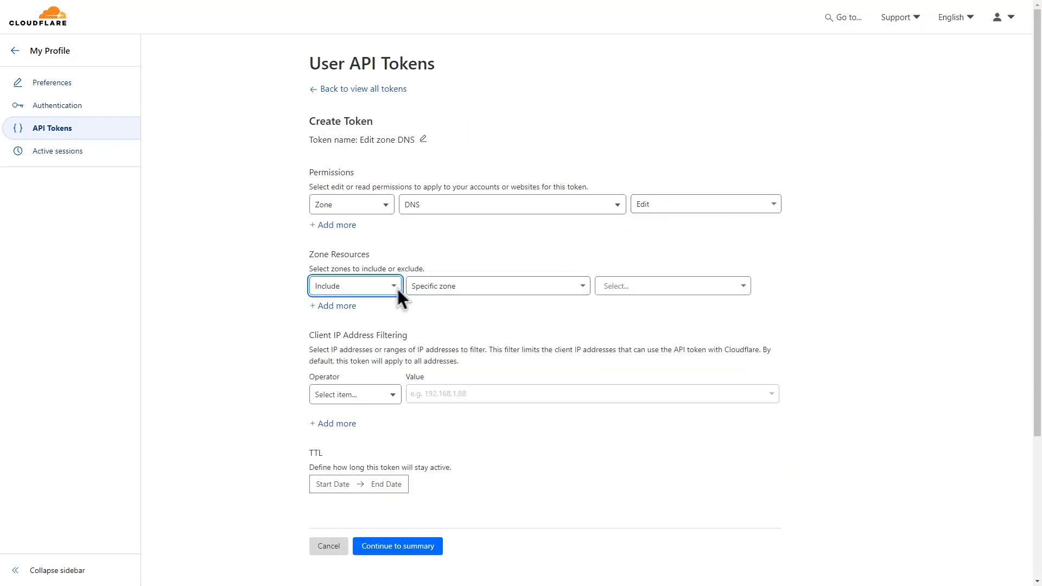
left_click(498, 286)
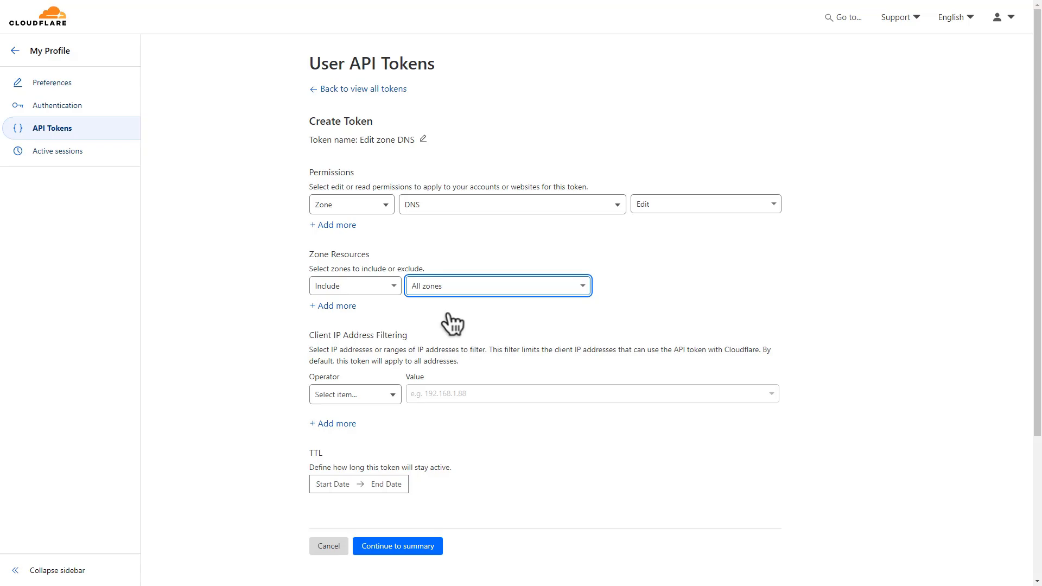
left_click(397, 545)
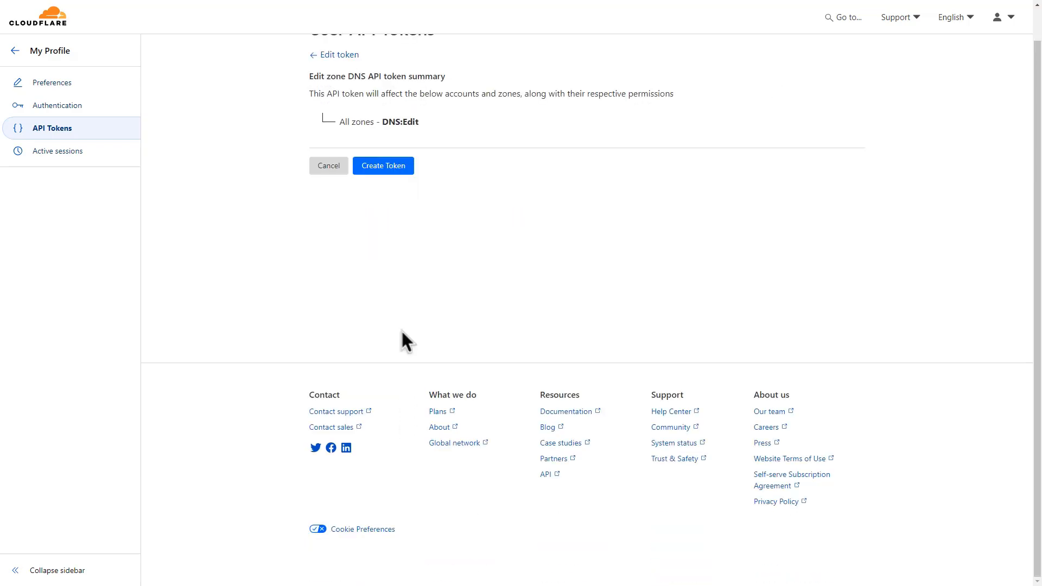
left_click(383, 165)
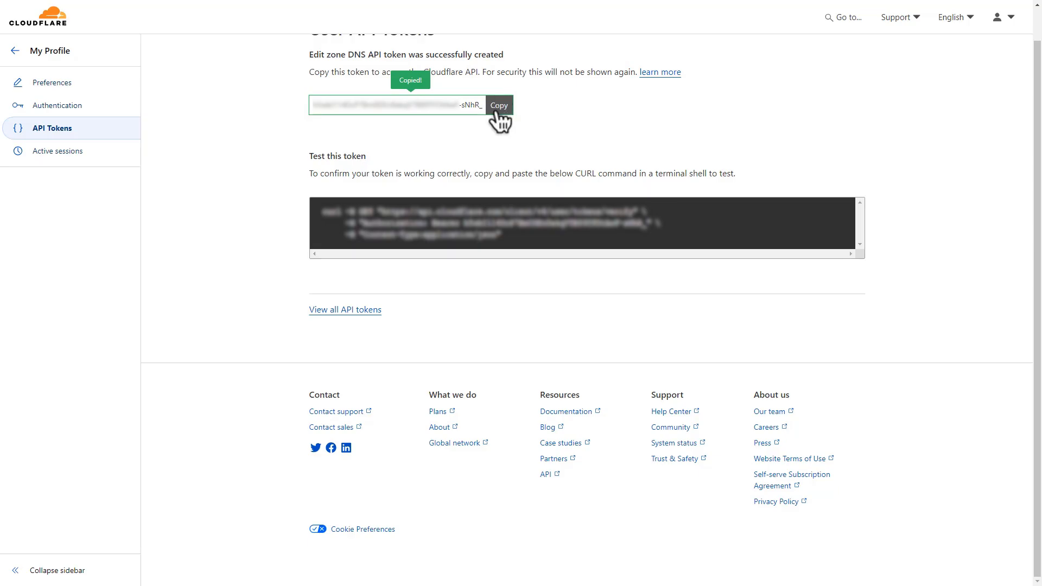
left_click(344, 310)
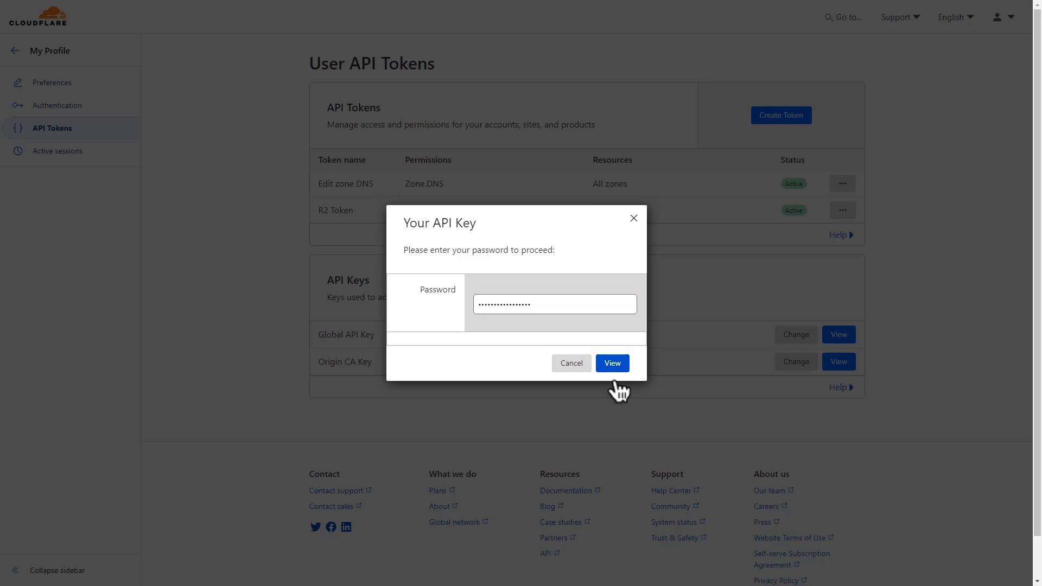
Confirm the password to reveal the Global API key, copy it, and close the dialog
left_click(611, 364)
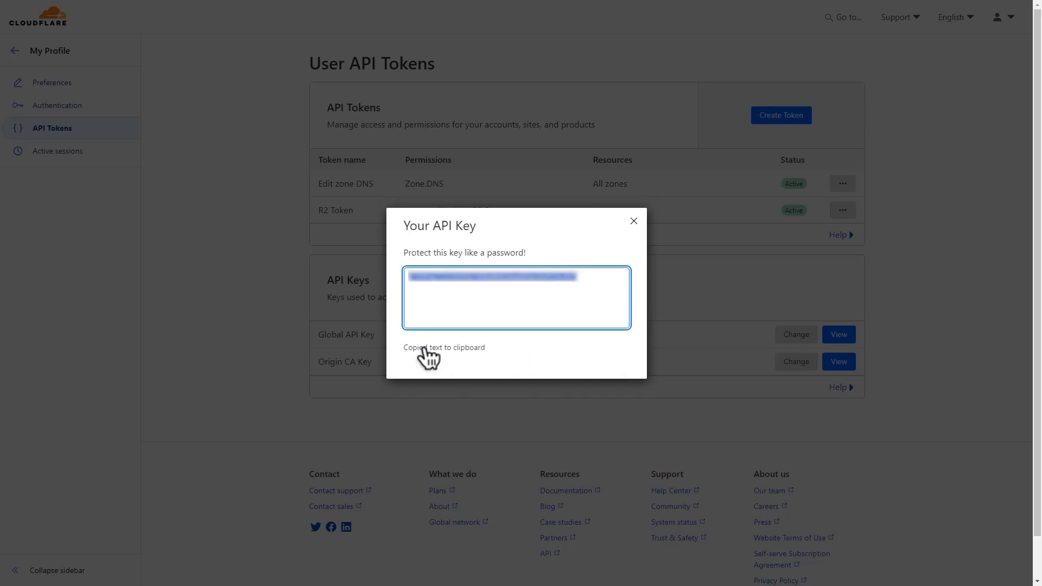
left_click(632, 221)
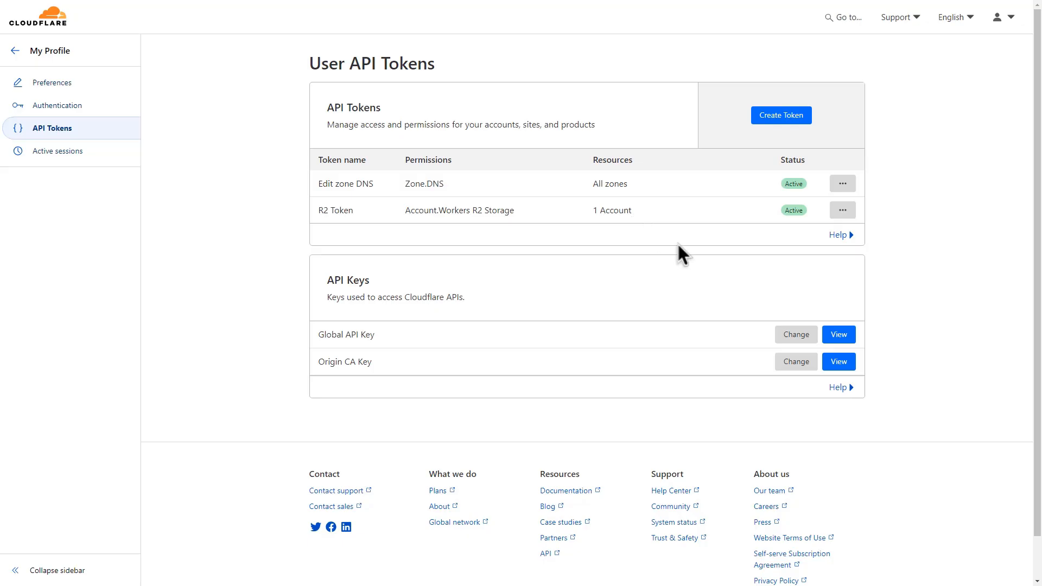
left_click(838, 334)
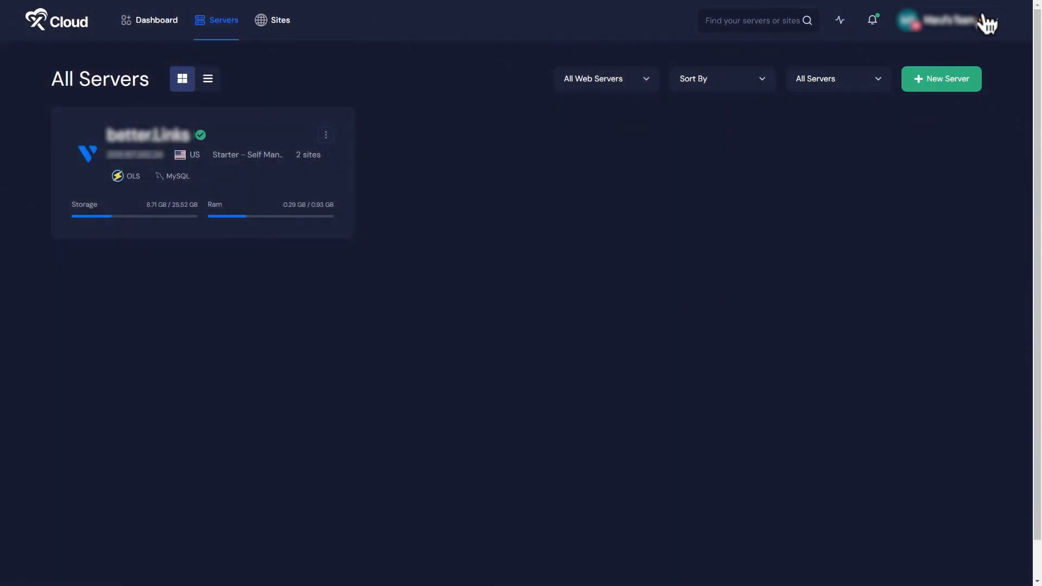
Open Profile > Integrations > Cloudflare and start a new Cloudflare integration
left_click(958, 20)
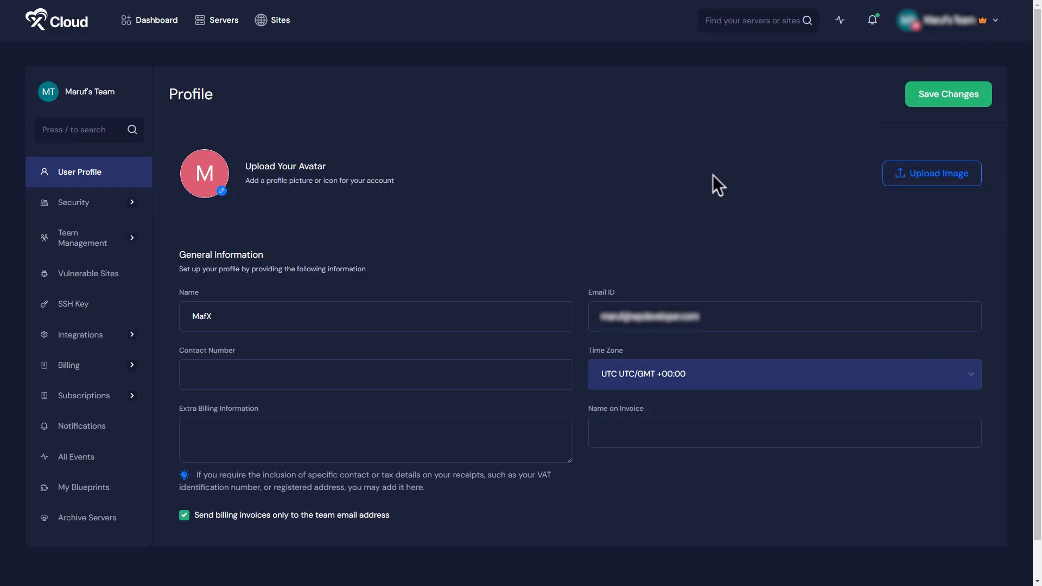
left_click(80, 335)
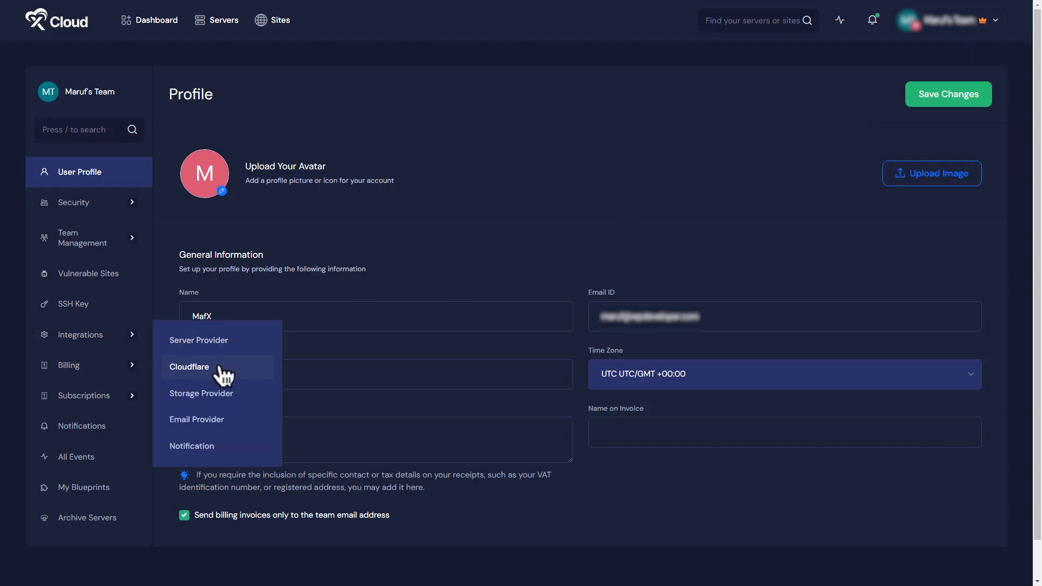
left_click(189, 366)
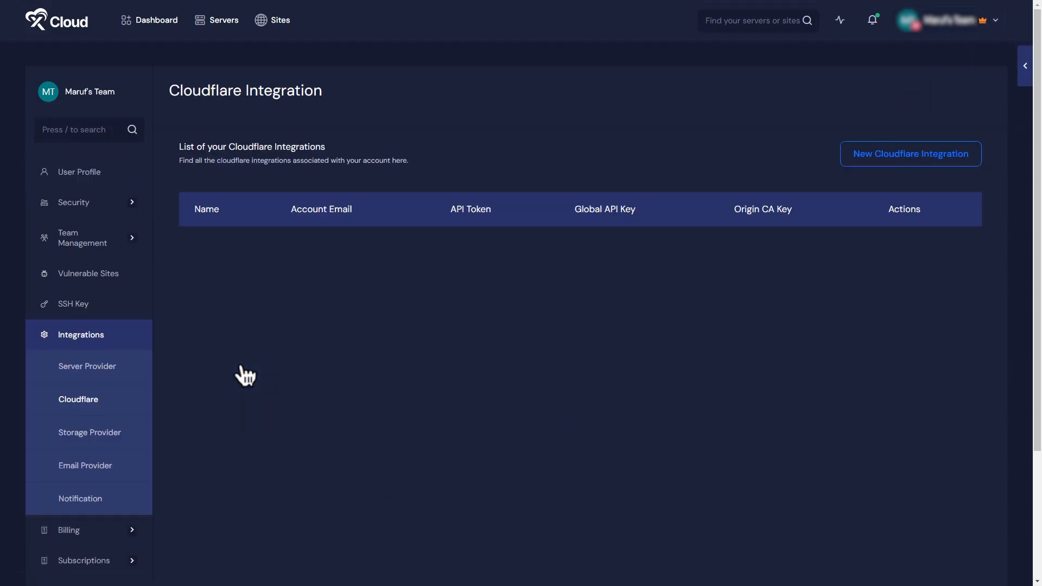
left_click(909, 153)
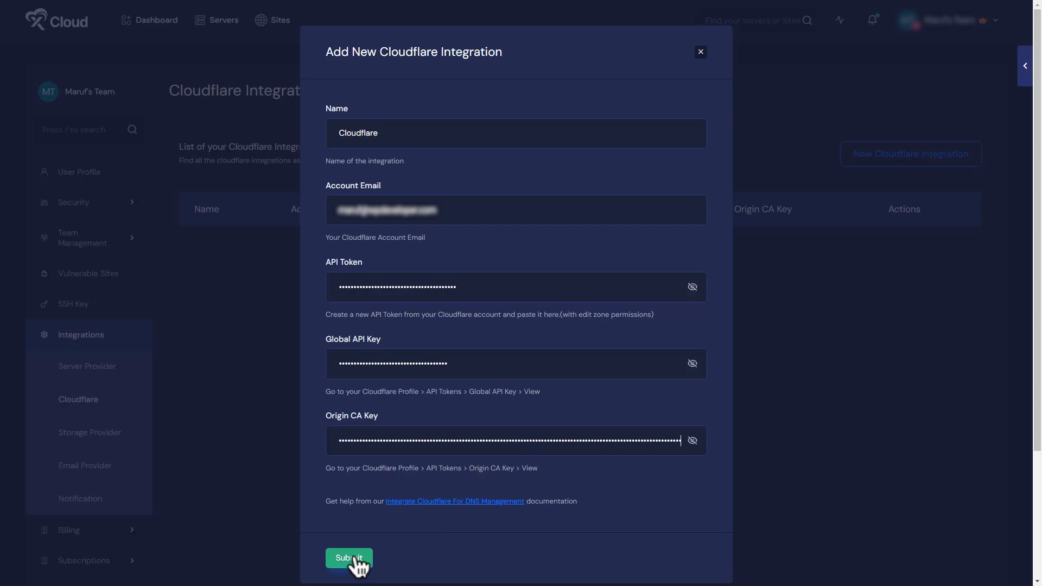
Save the filled-in New Cloudflare Integration form
left_click(348, 557)
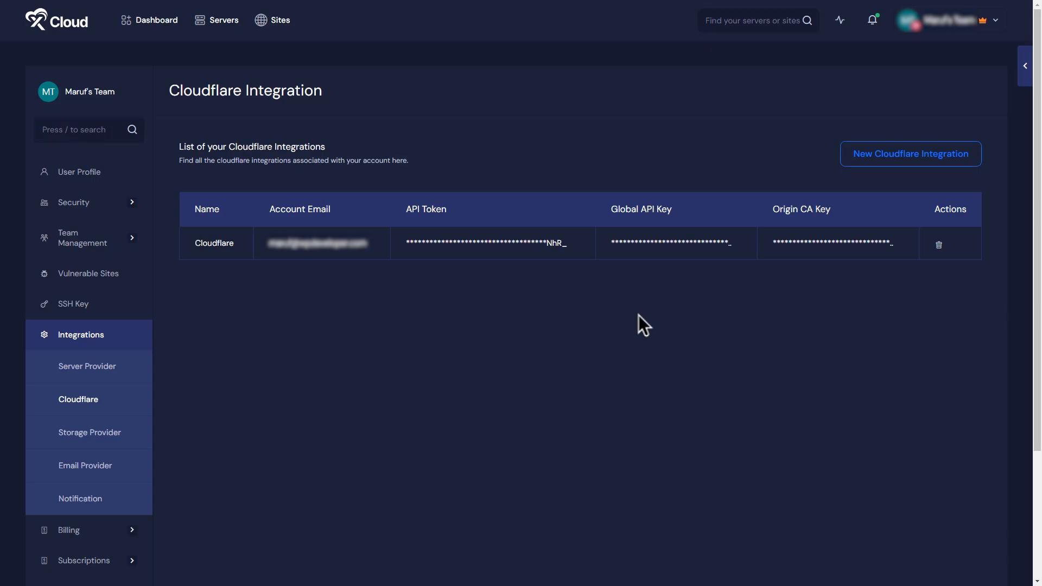
mouse_move(279, 20)
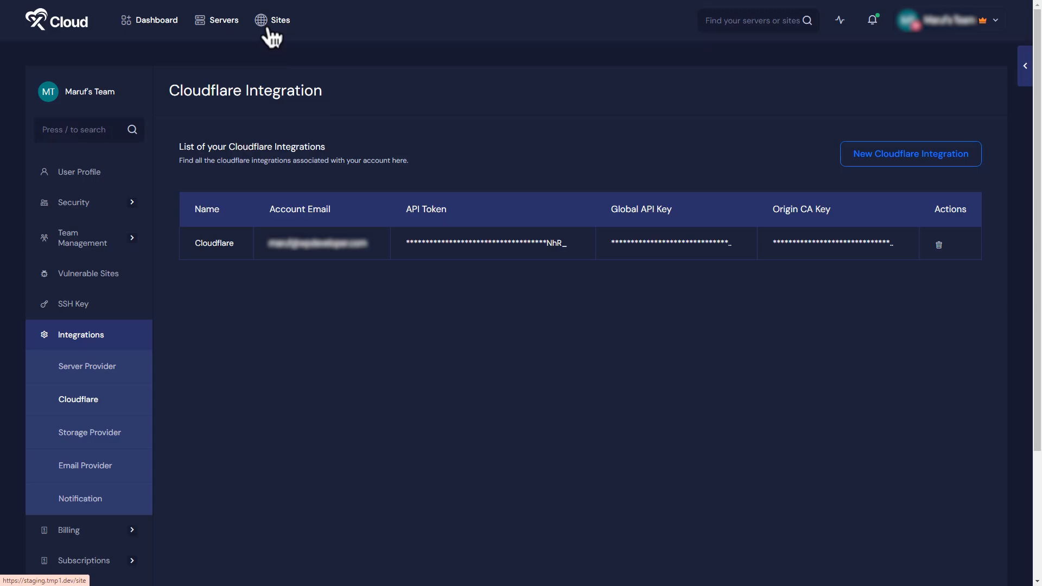
Add a site on better.Links titled 'Video-Cloudflare Integration' with domain hello1.site
left_click(280, 20)
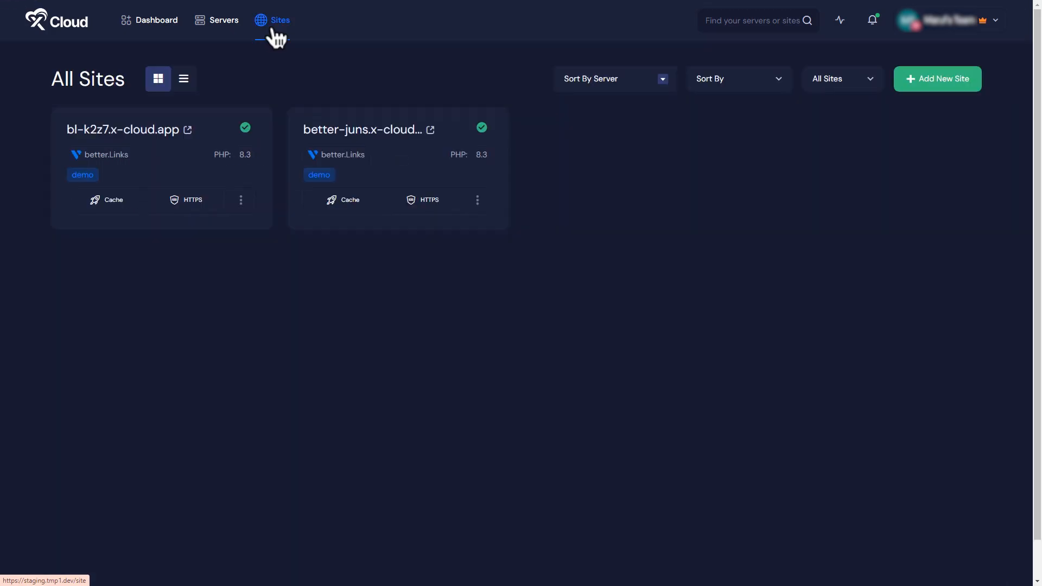
left_click(938, 78)
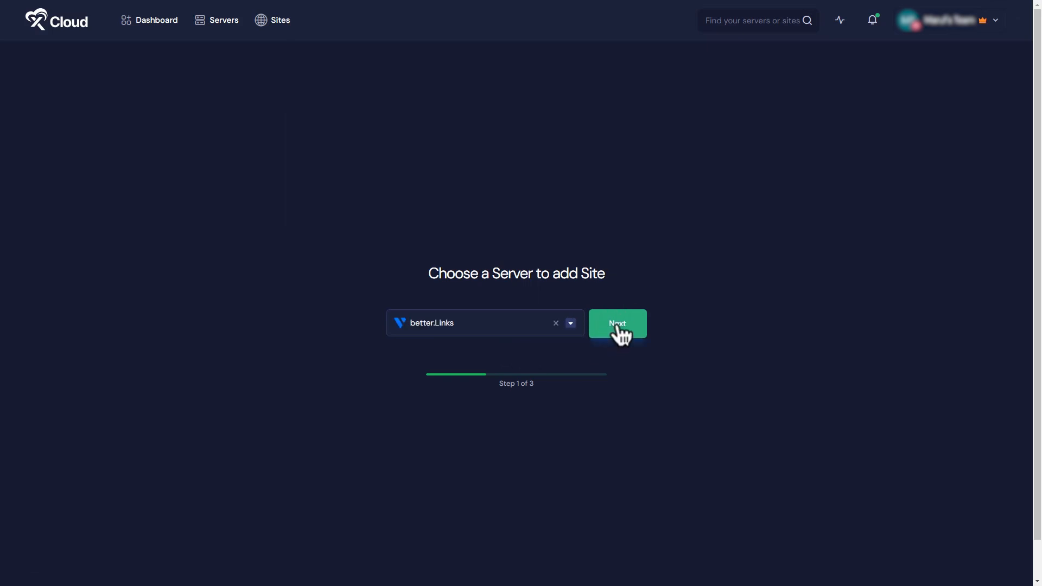
left_click(616, 324)
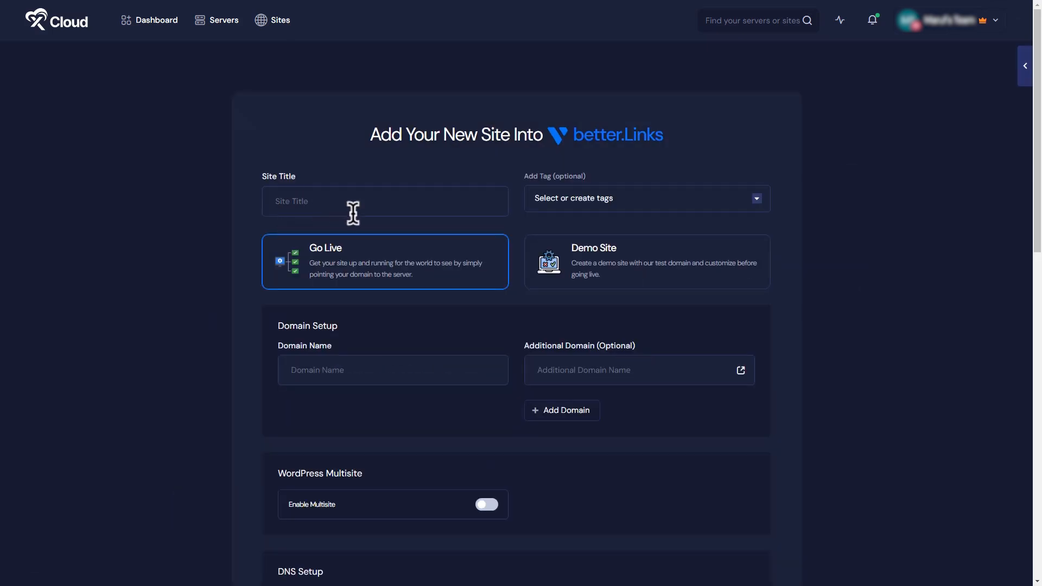
type("Video-Cloudflare Integration")
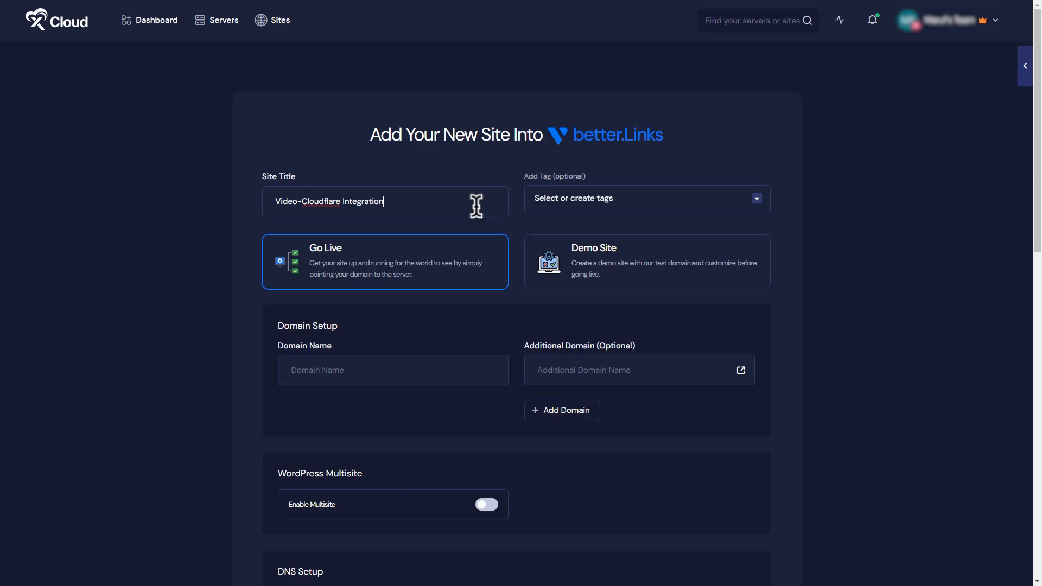
type("hello1.site")
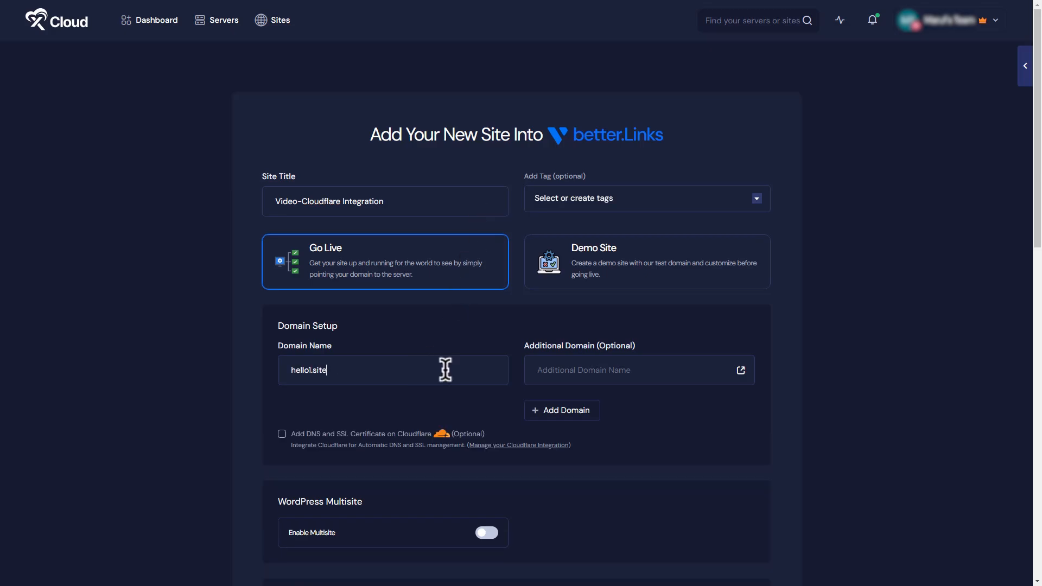
left_click(638, 370)
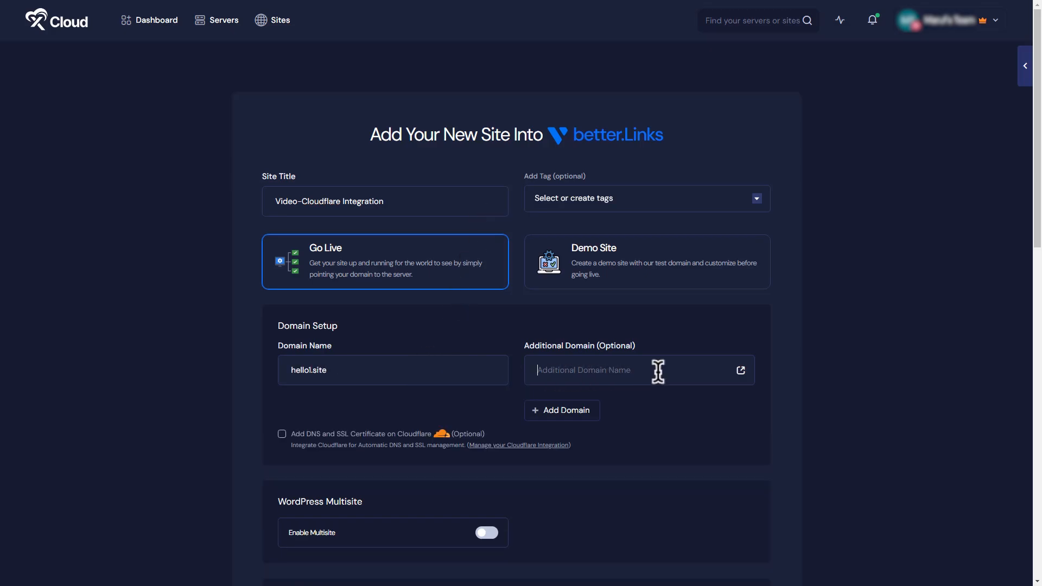
type("www.hello1.site")
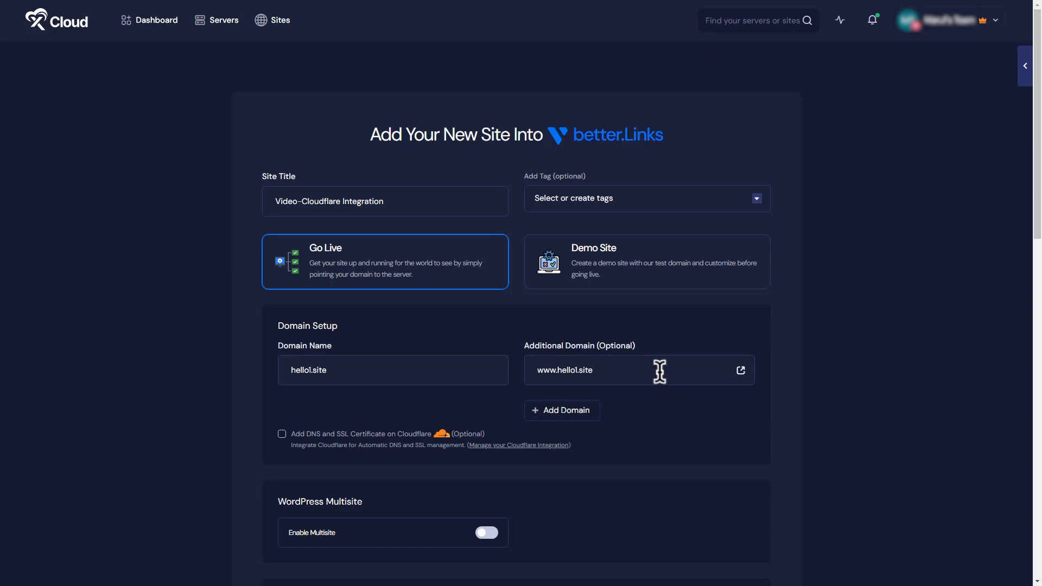
left_click(282, 434)
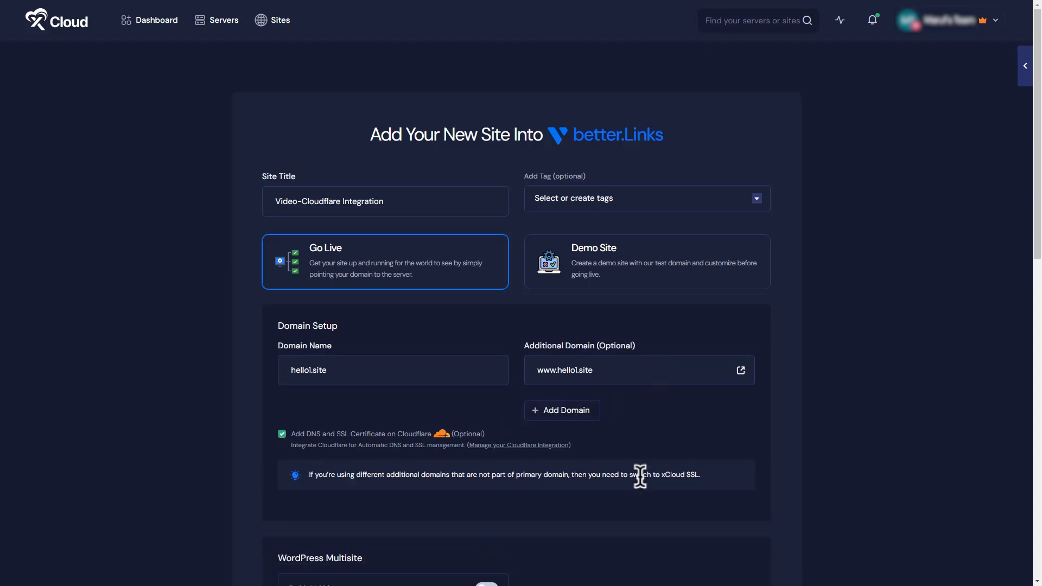
scroll("down", 3)
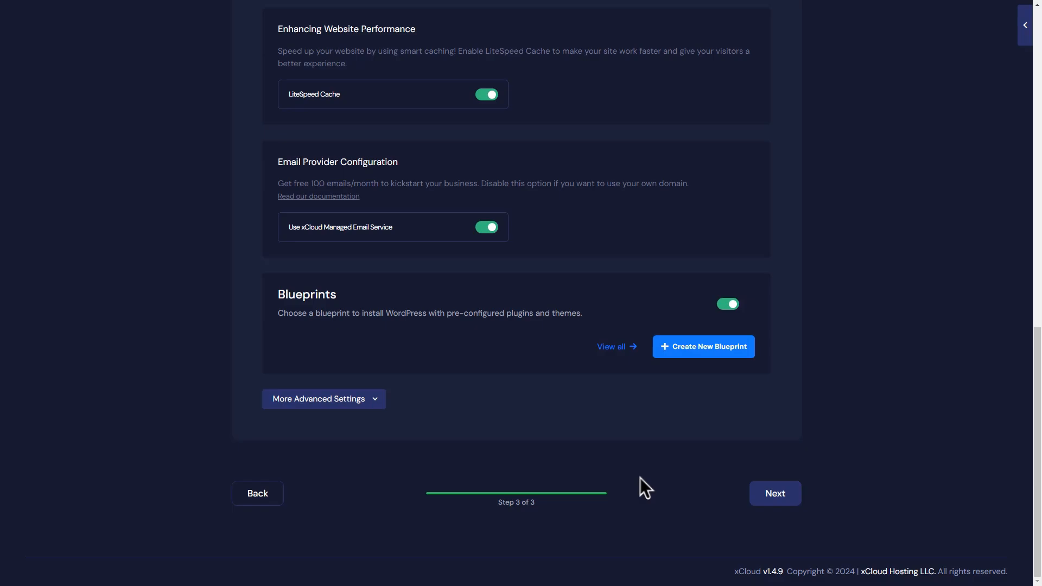
left_click(774, 494)
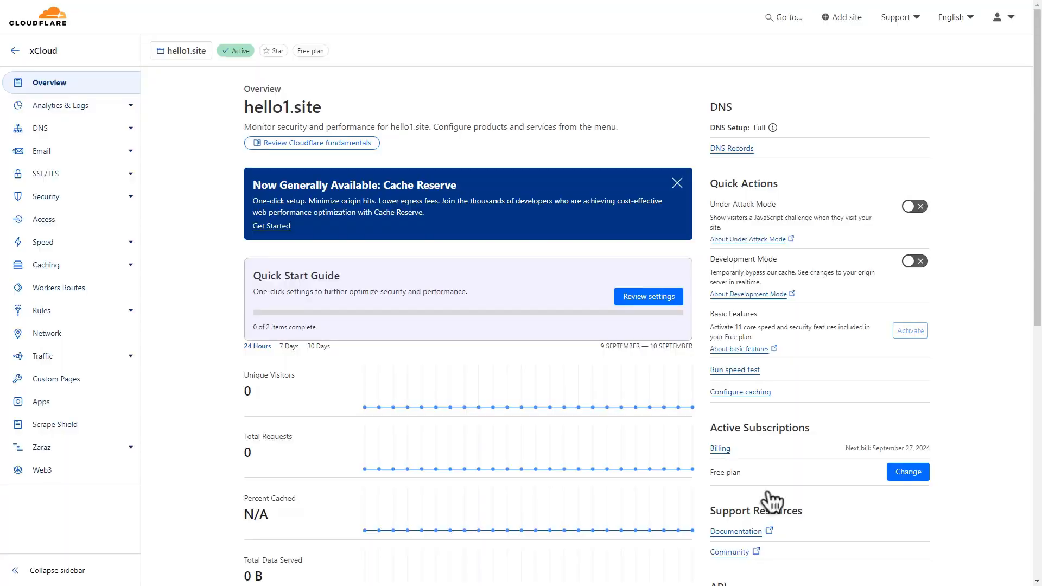
Review hello1.site's proxied A records for root and www, then view SSL/TLS overview
left_click(40, 127)
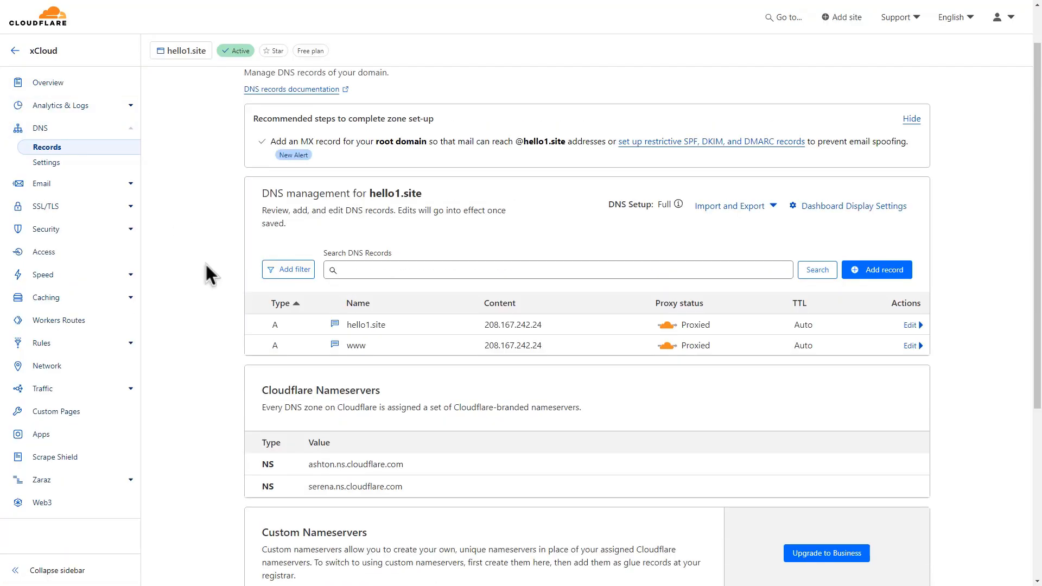
scroll("down", 3)
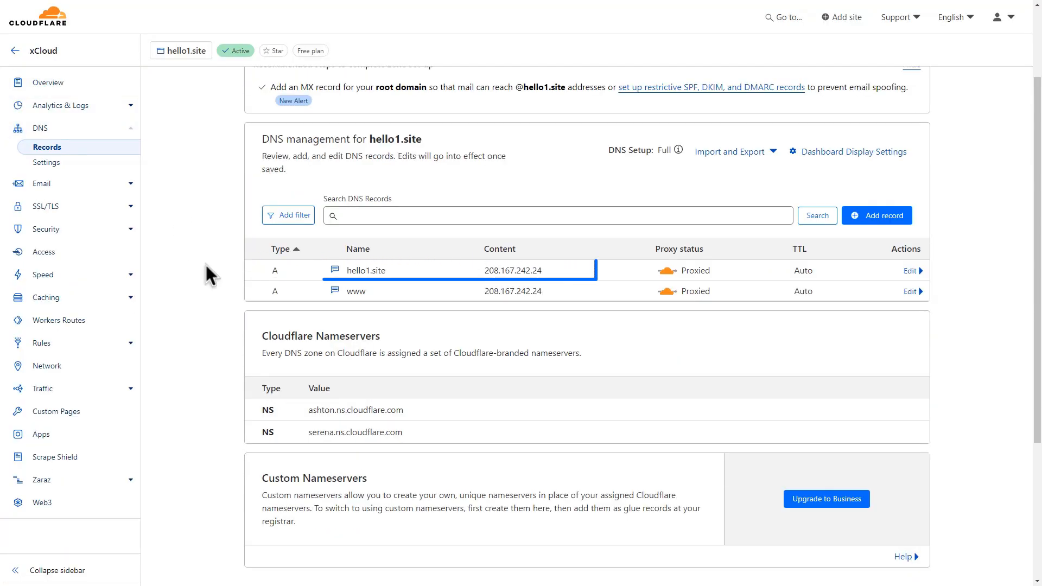
left_click(47, 206)
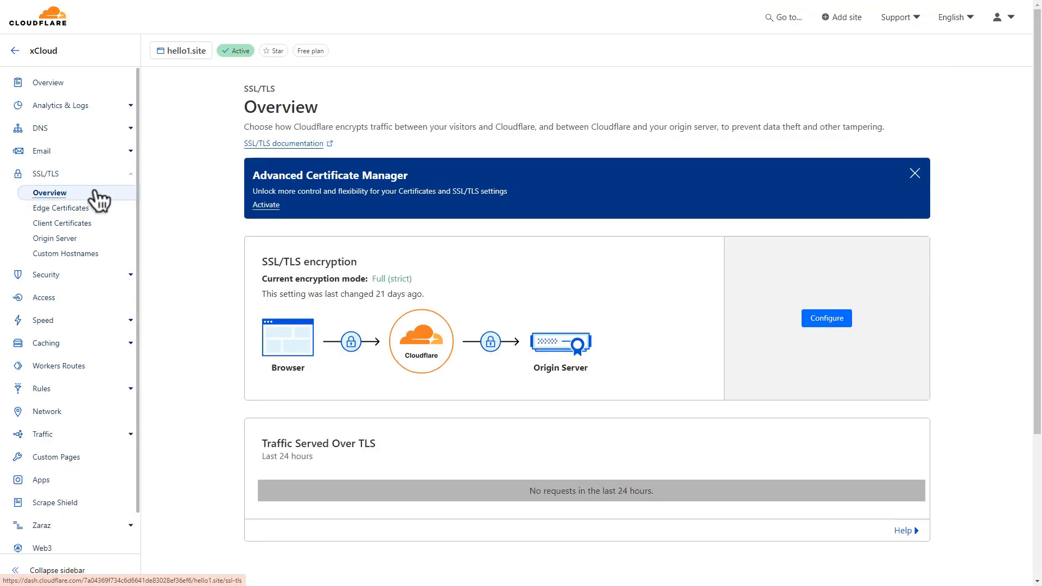
mouse_move(109, 205)
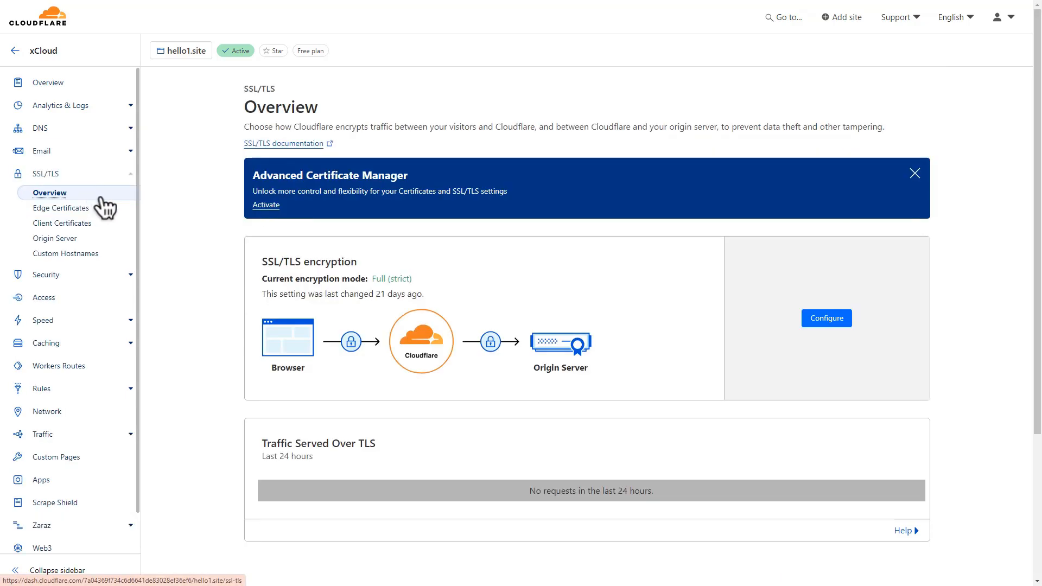
mouse_move(826, 319)
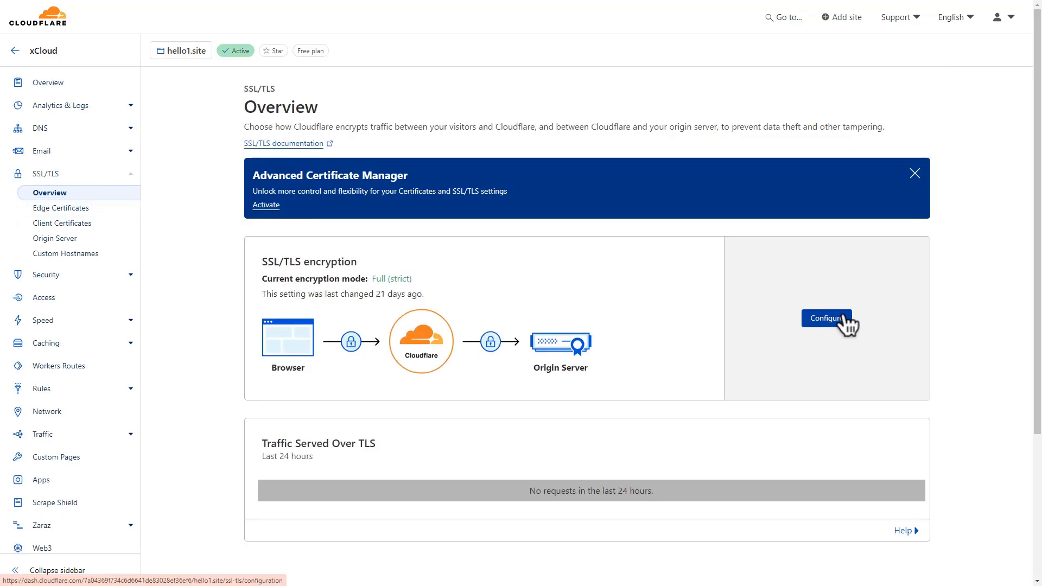
Open hello1.site's custom encryption modes, showing Full (Strict) selected
left_click(826, 317)
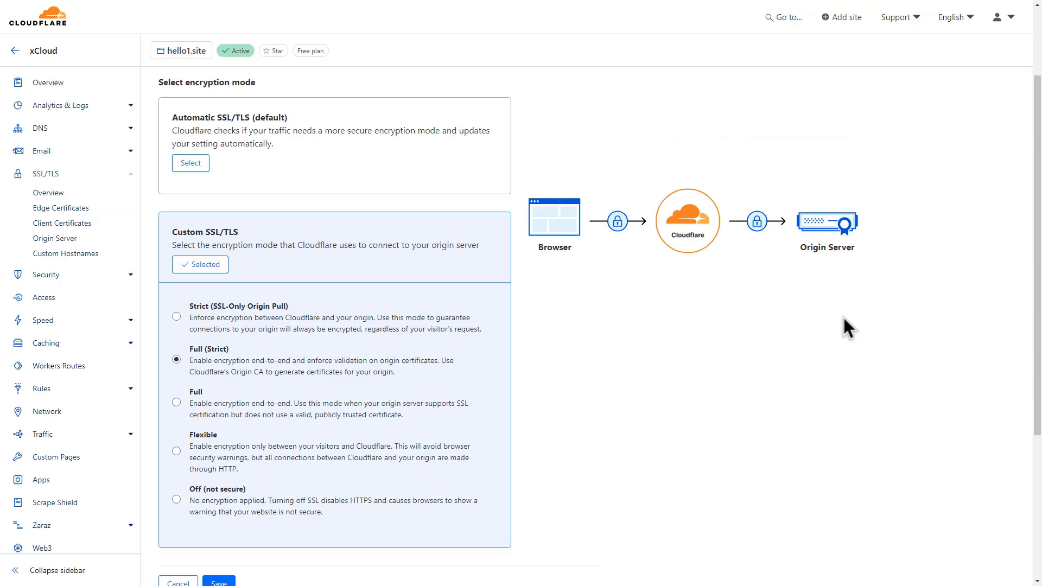
scroll("down", 3)
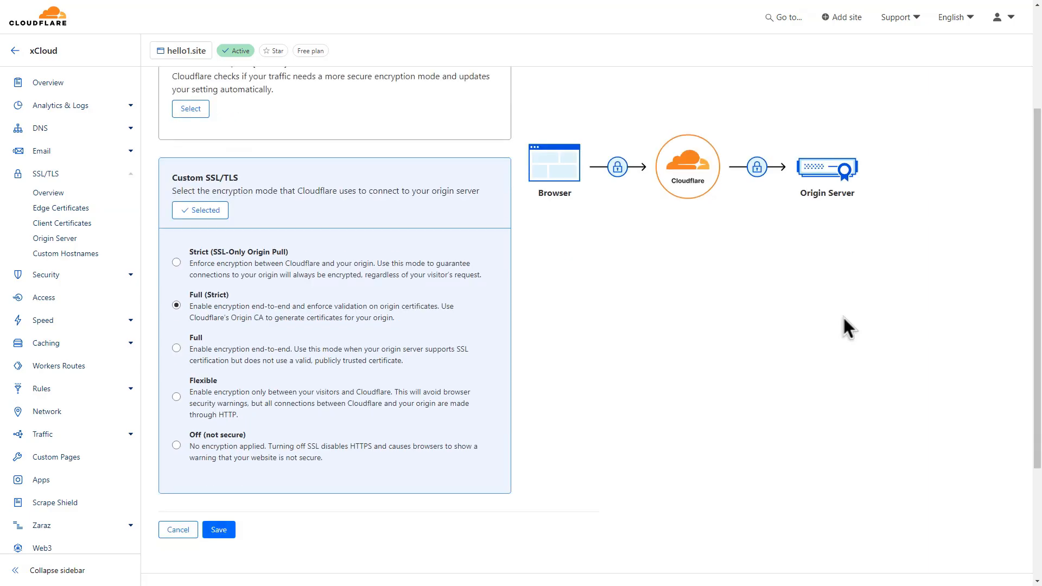